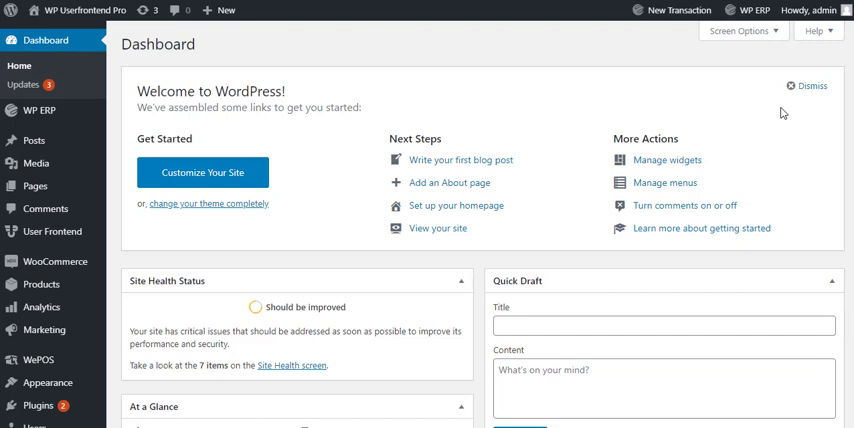
{"action": "mouse_move", "coordinate": [520, 131]}
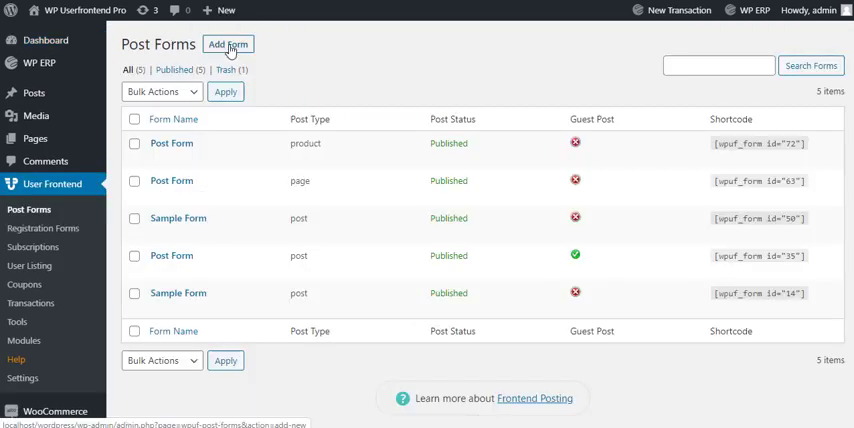
Step: Create Post Form 81 from the blog post template and return to the Post Forms list
{"action": "left_click", "coordinate": [228, 44]}
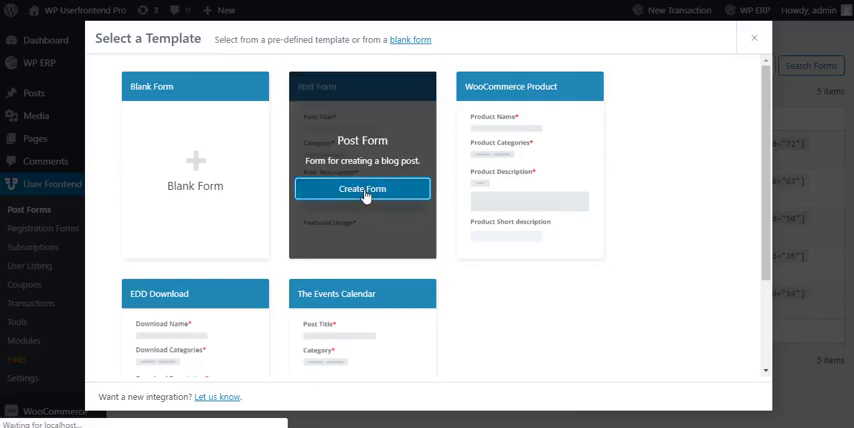
{"action": "left_click", "coordinate": [362, 189]}
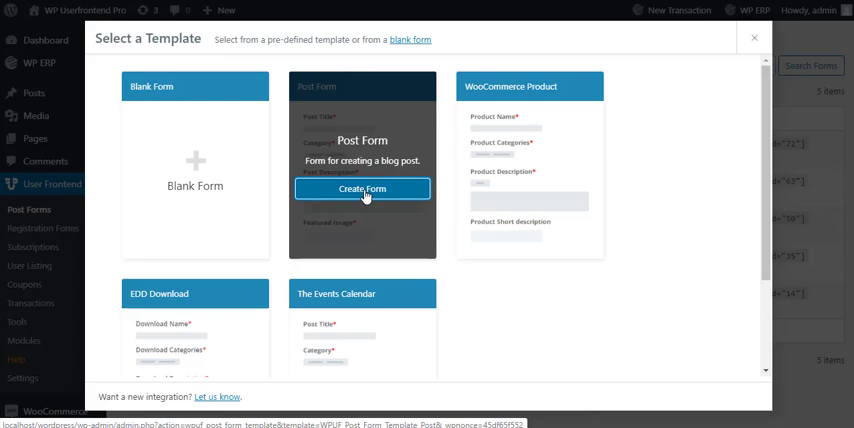
{"action": "left_click", "coordinate": [361, 189]}
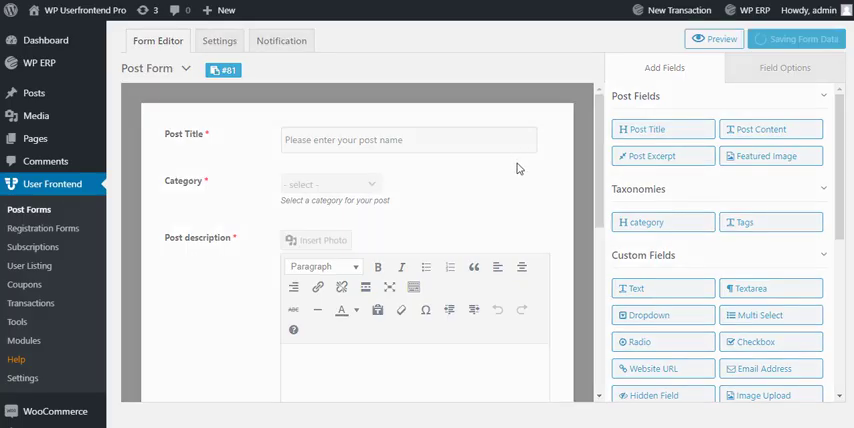
{"action": "left_click", "coordinate": [29, 209]}
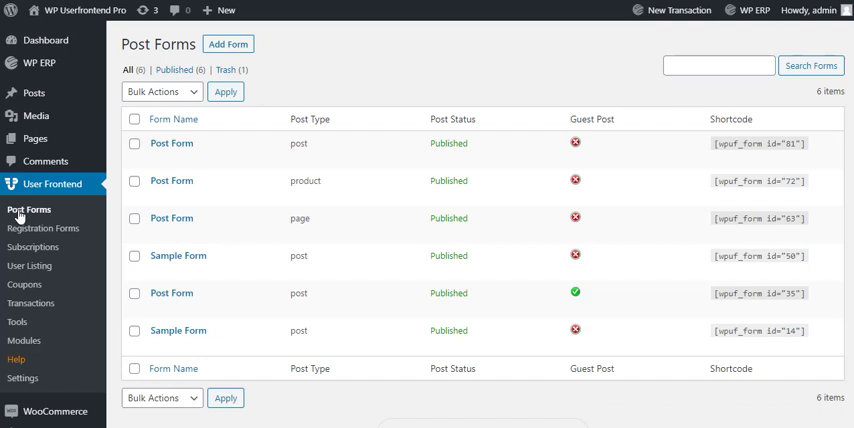
{"action": "mouse_move", "coordinate": [172, 143]}
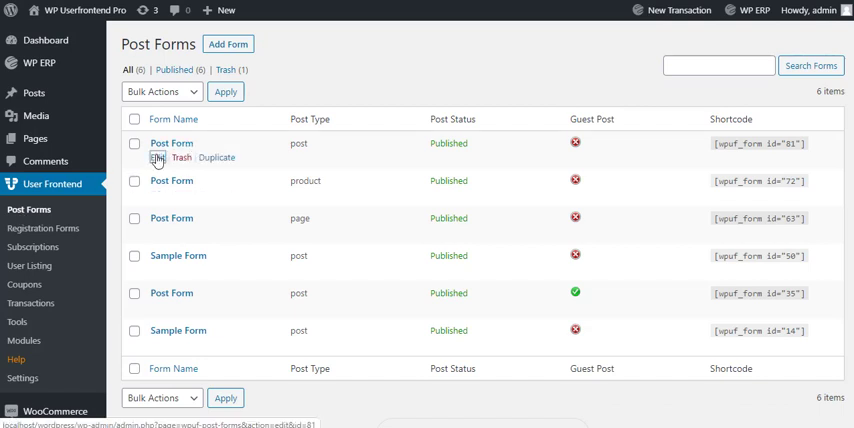
Step: Edit Post Form 81 and set its Post Type setting to product
{"action": "left_click", "coordinate": [160, 159]}
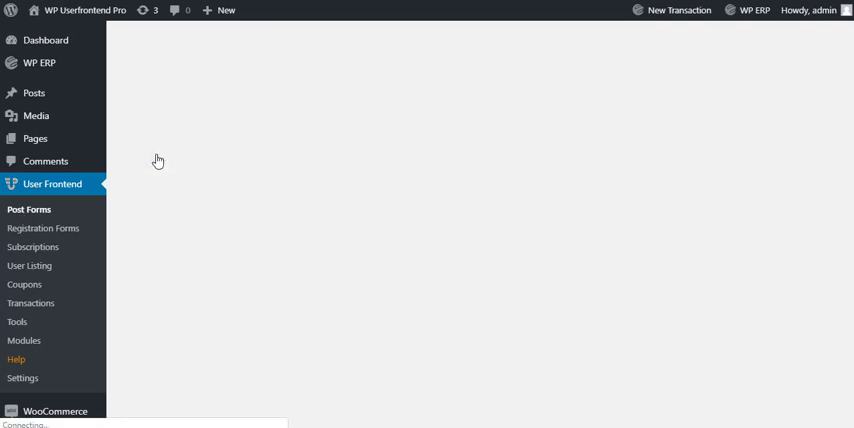
{"action": "left_click", "coordinate": [219, 40]}
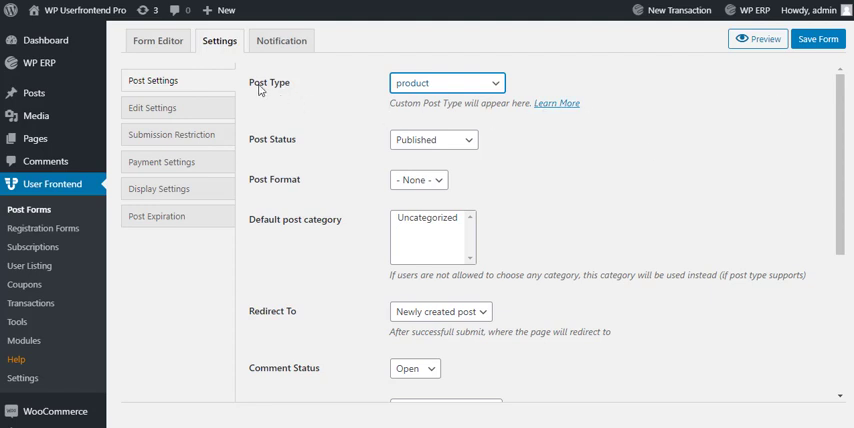
Step: Return to Form Editor and scroll Add Fields to find product_type and product_cat taxonomy fields
{"action": "left_click", "coordinate": [157, 40]}
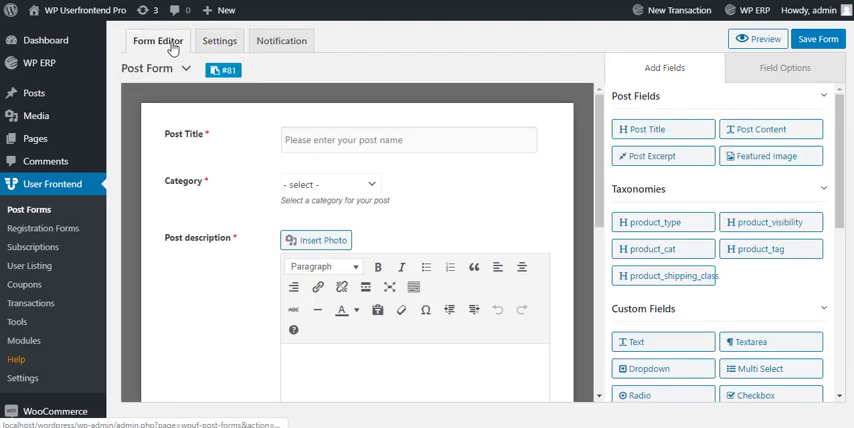
{"action": "mouse_move", "coordinate": [634, 195]}
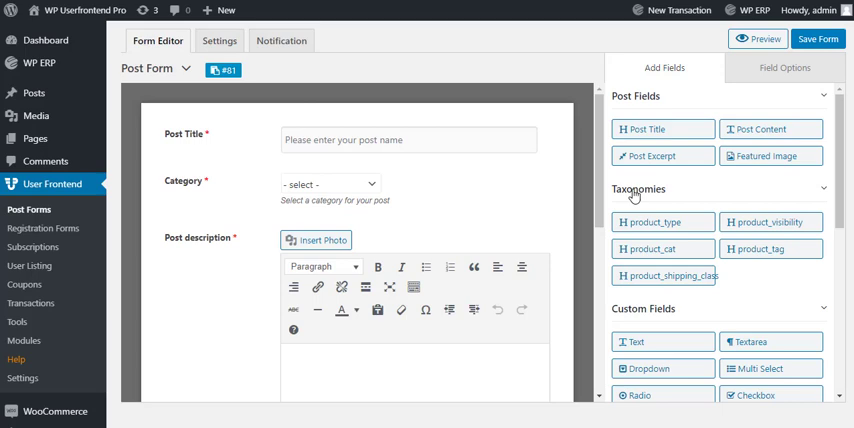
{"action": "mouse_move", "coordinate": [703, 222]}
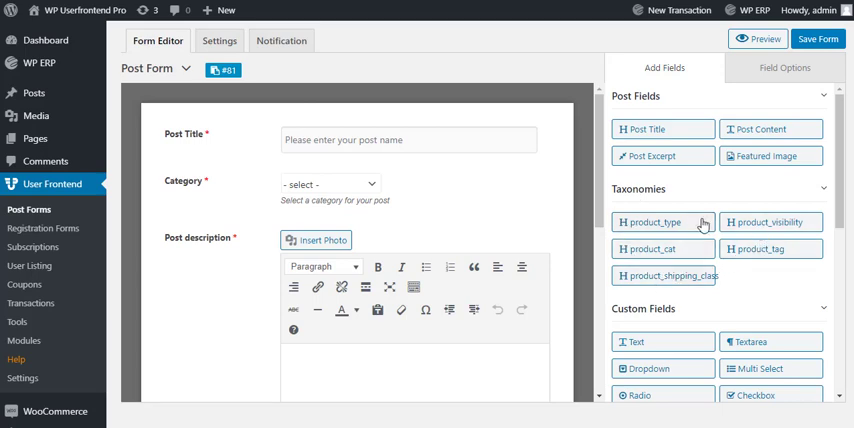
{"action": "scroll", "scroll_direction": "down", "scroll_amount": 3}
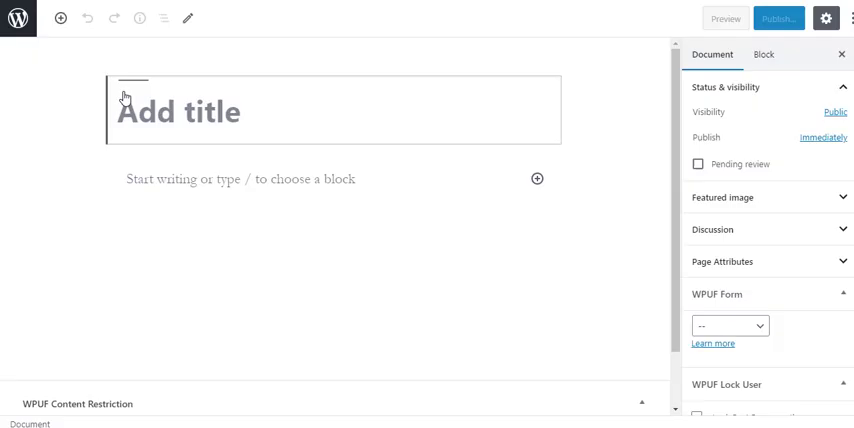
Step: Title the page NewPostForm with the [wpuf_form id="81"] shortcode and publish it
{"action": "type", "text": "NewPostForm"}
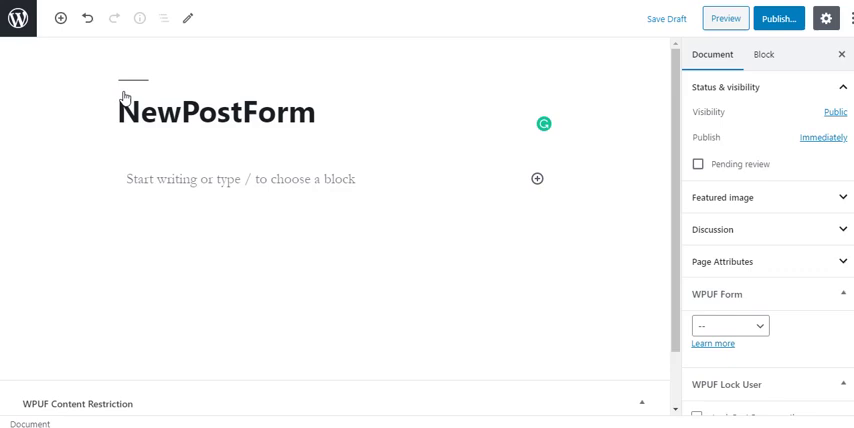
{"action": "left_click", "coordinate": [774, 18]}
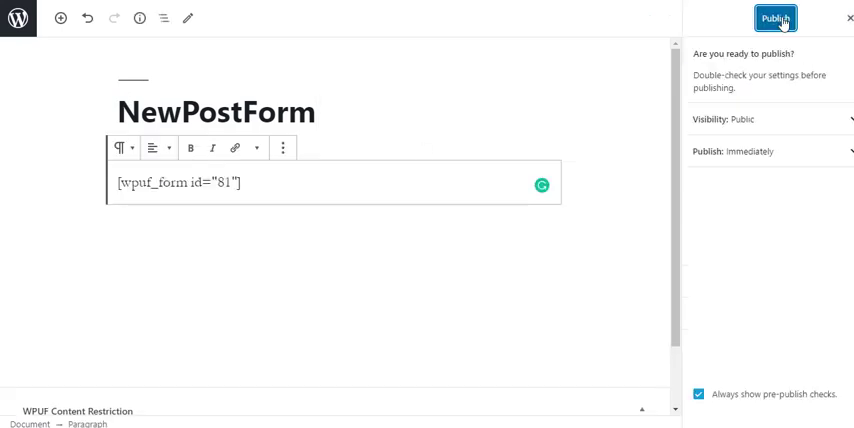
{"action": "left_click", "coordinate": [774, 18]}
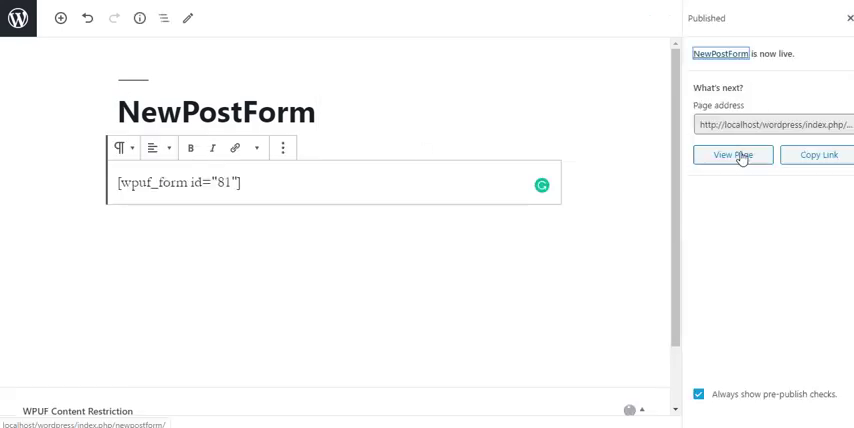
Step: View the live NewPostForm page and scroll through form 81's fields down to product_tag
{"action": "left_click", "coordinate": [732, 155]}
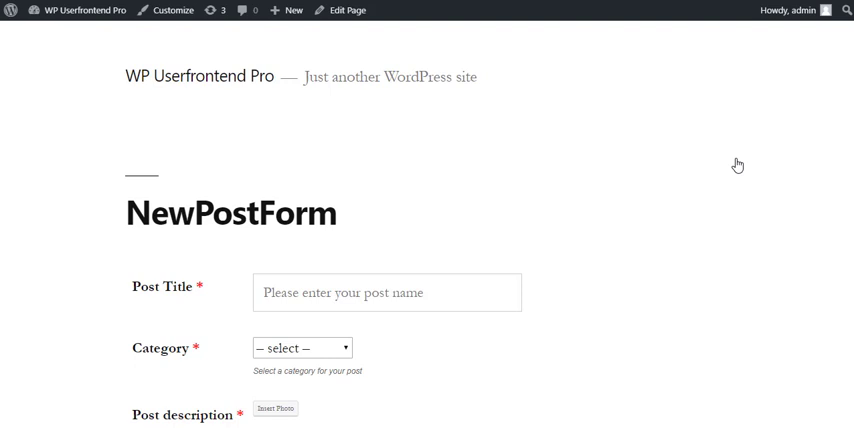
{"action": "scroll", "scroll_direction": "down", "scroll_amount": 3}
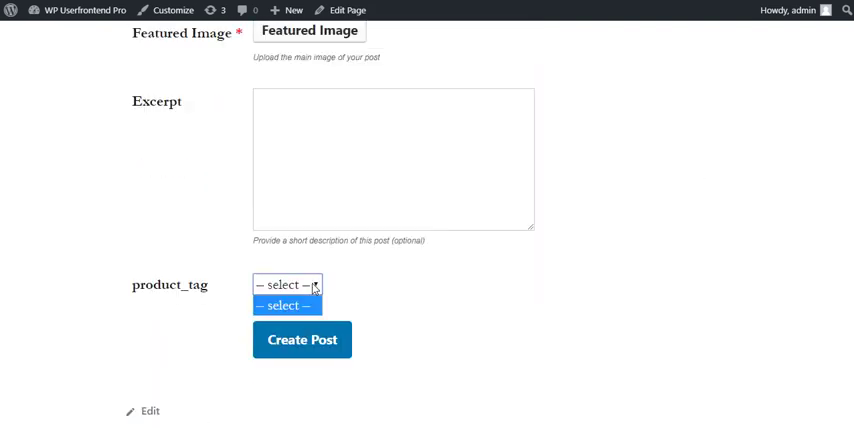
{"action": "scroll", "scroll_direction": "up", "scroll_amount": 3}
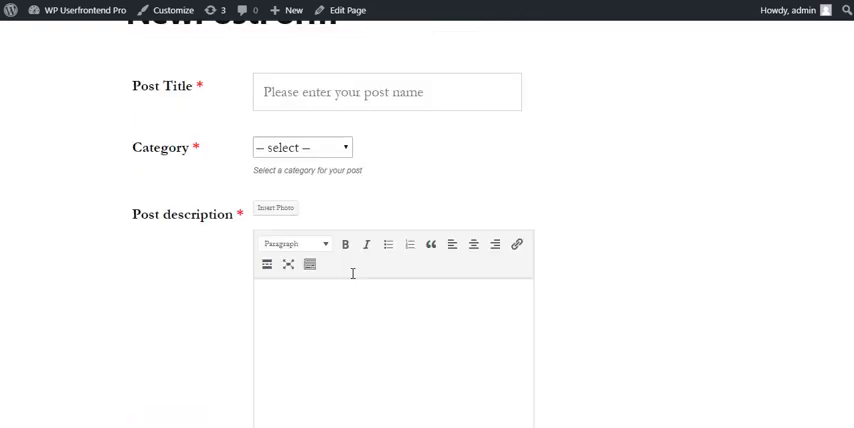